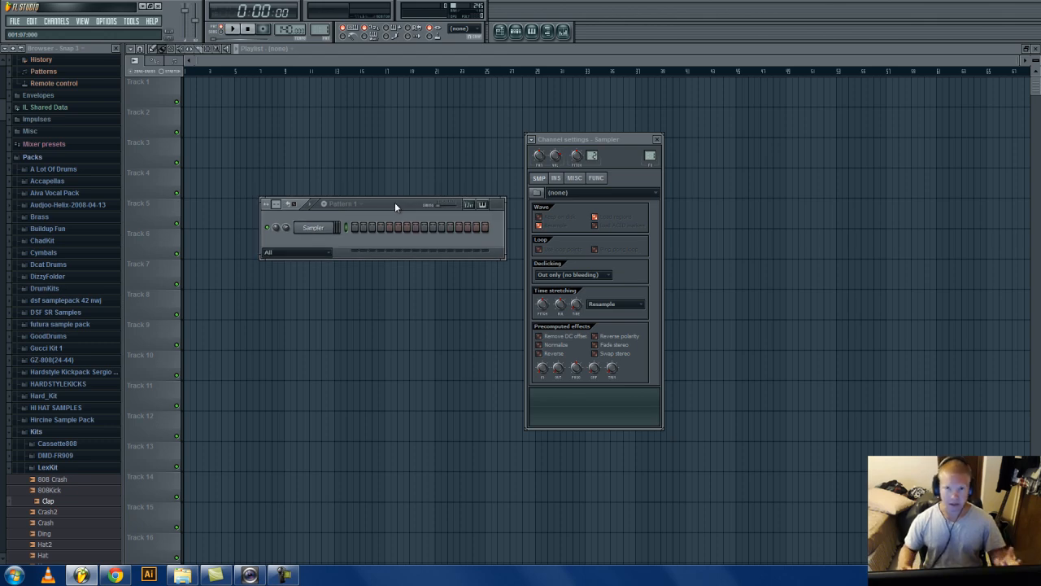
pyautogui.moveTo(500, 230)
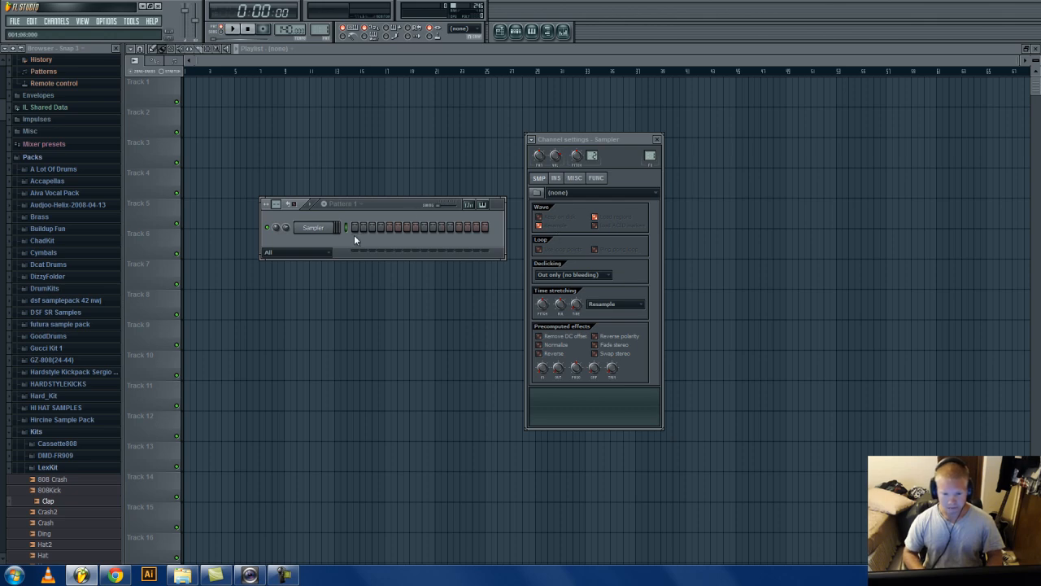
# Replace the empty sampler's sound with the Blank Space acapella from Downloads.
pyautogui.rightClick(313, 228)
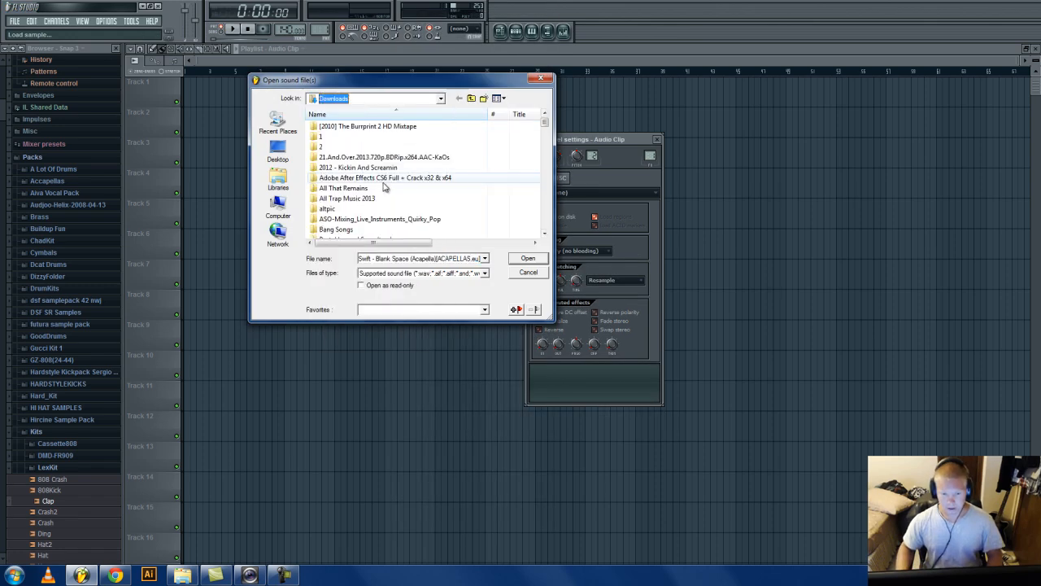
pyautogui.scroll(-3)
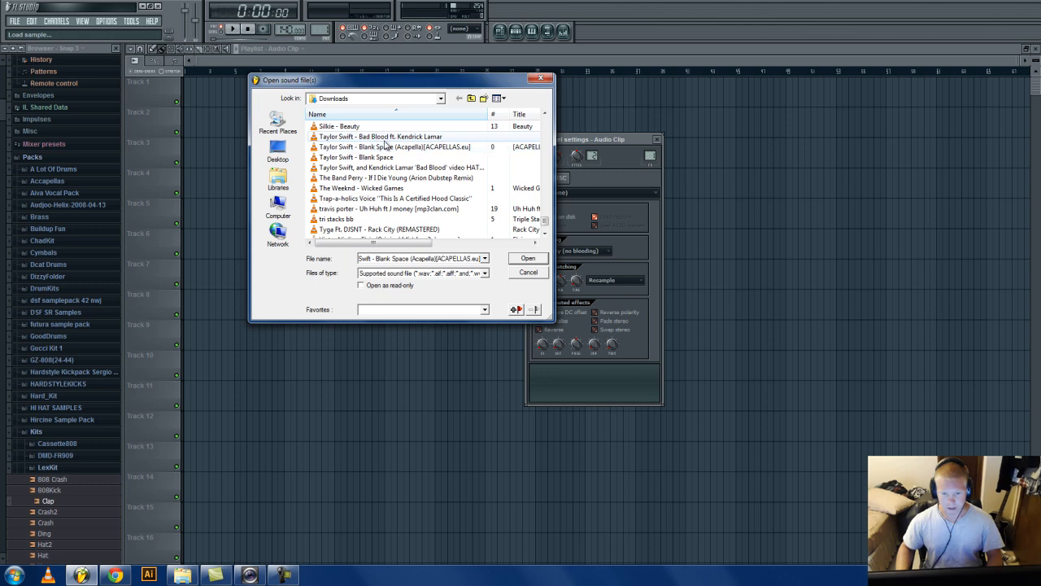
pyautogui.click(528, 258)
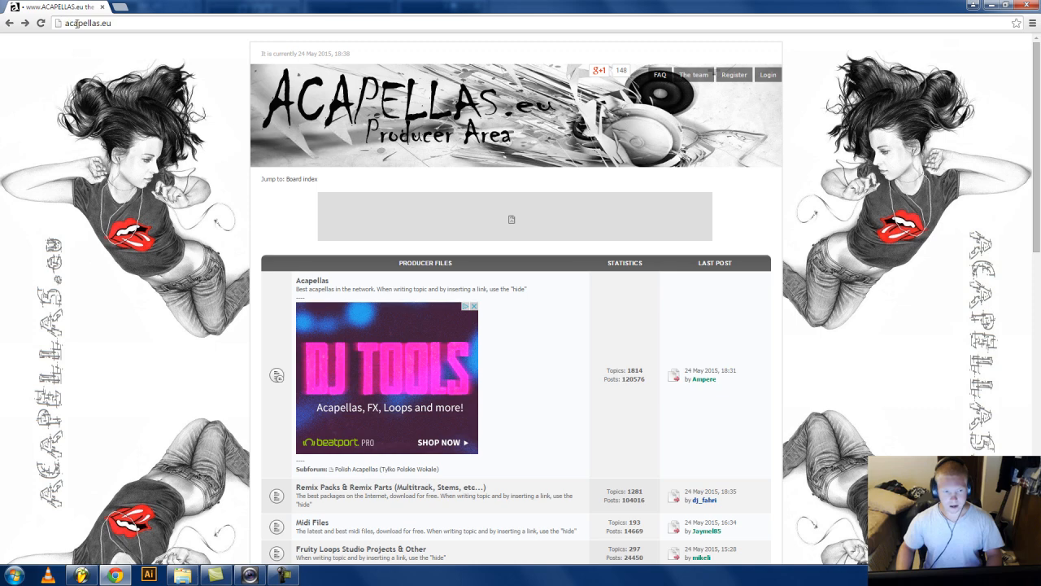
pyautogui.moveTo(337, 290)
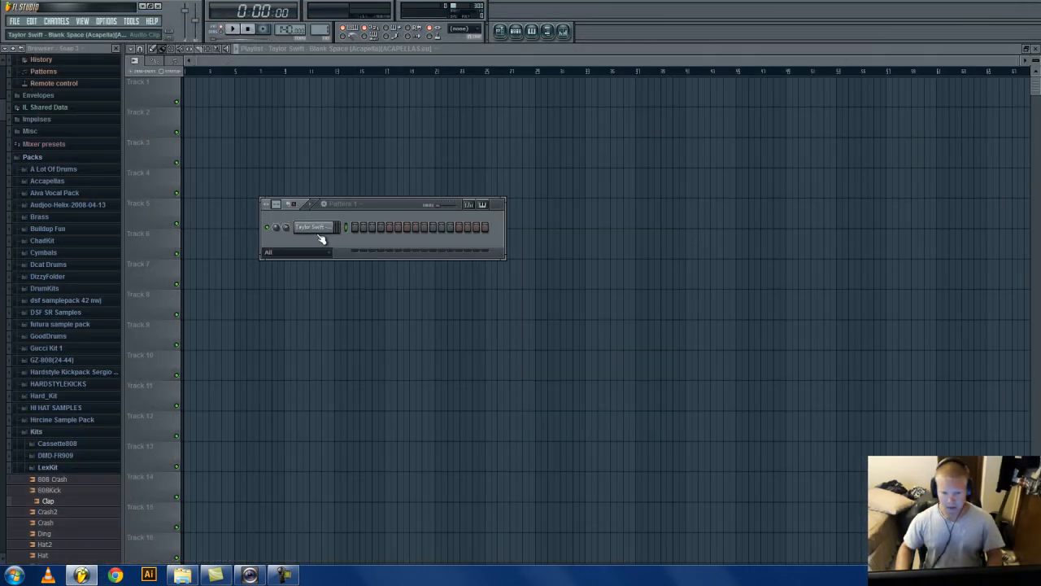
# Drag the Blank Space acapella waveform onto Playlist Track 1, then stop playback.
pyautogui.click(316, 226)
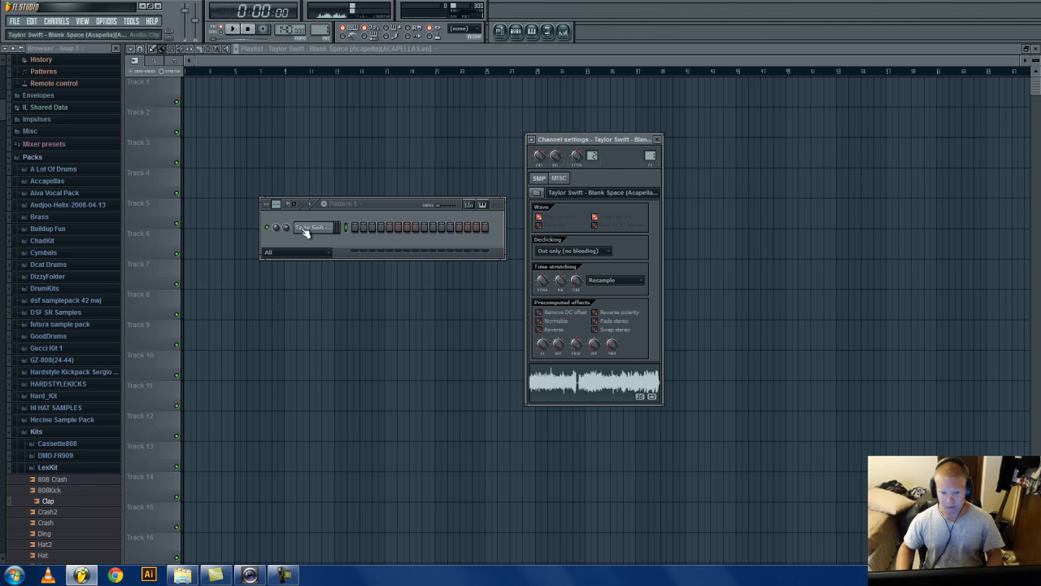
pyautogui.click(250, 30)
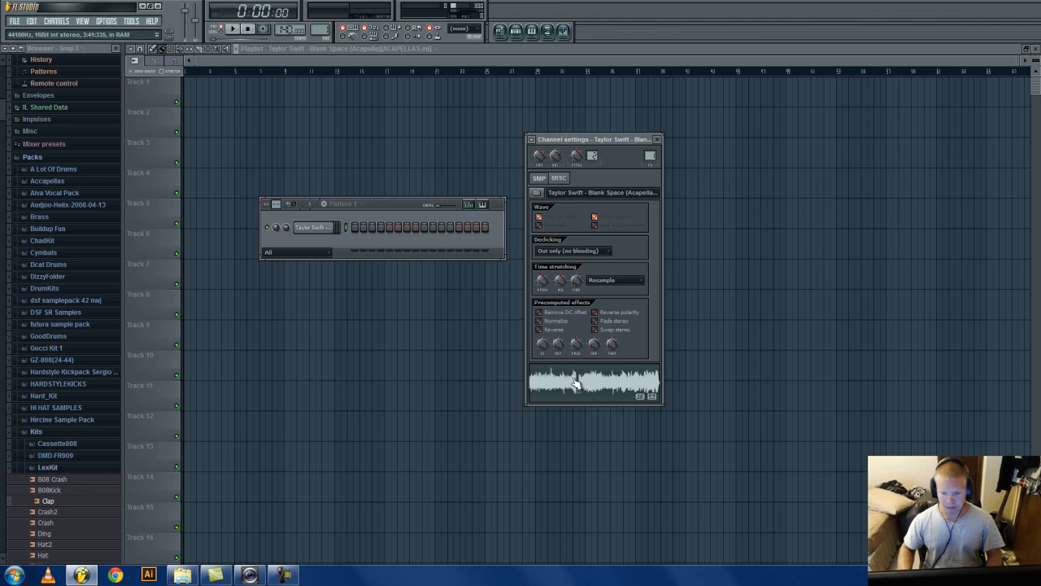
pyautogui.click(233, 28)
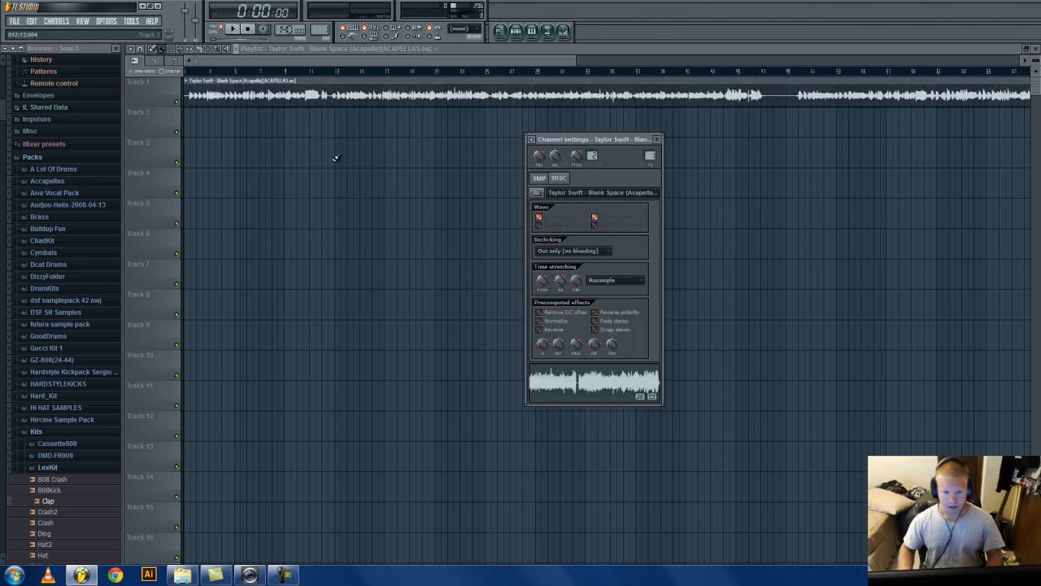
pyautogui.moveTo(612, 345)
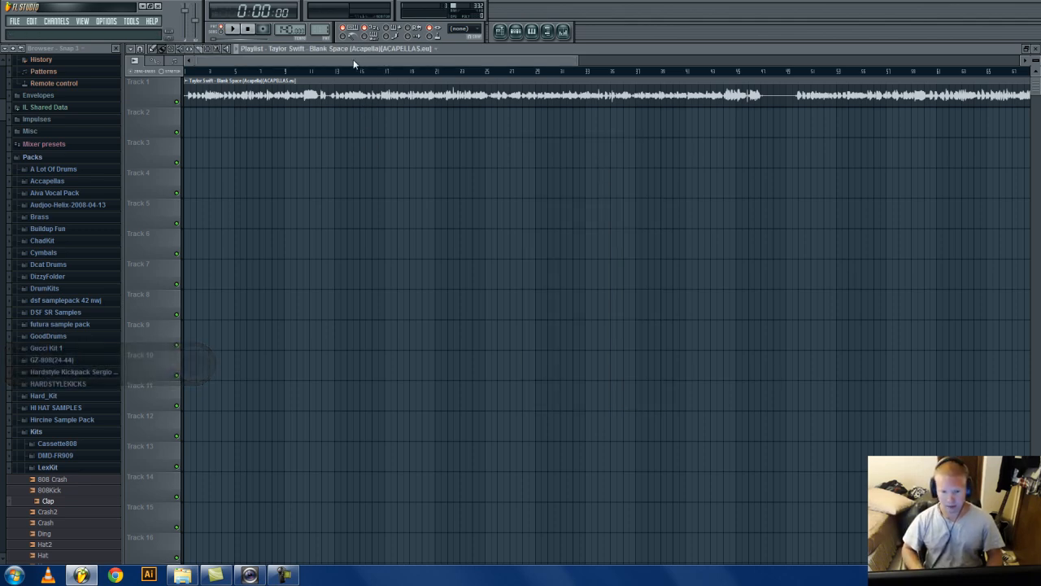
pyautogui.click(247, 30)
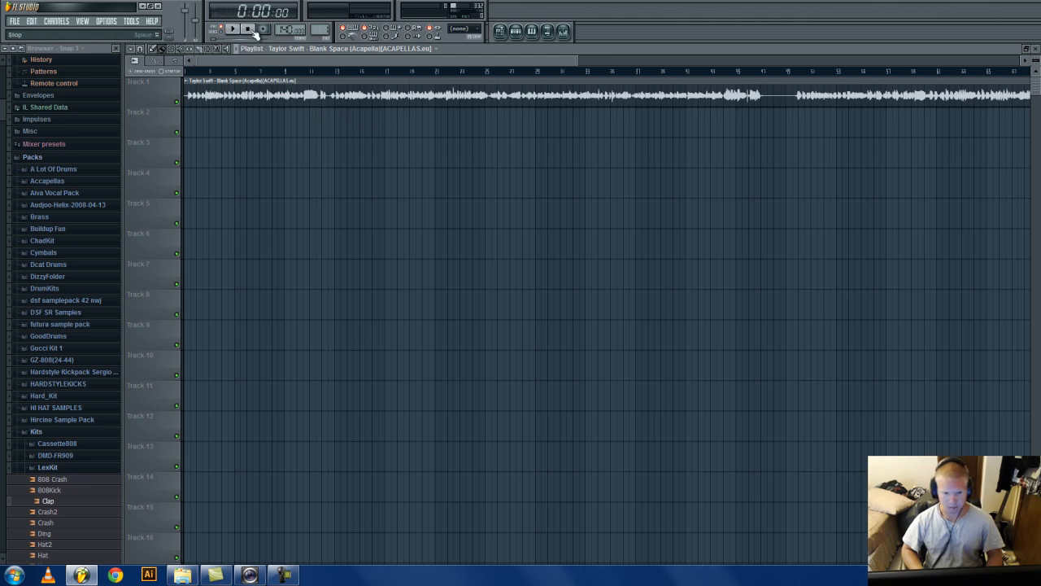
pyautogui.click(234, 30)
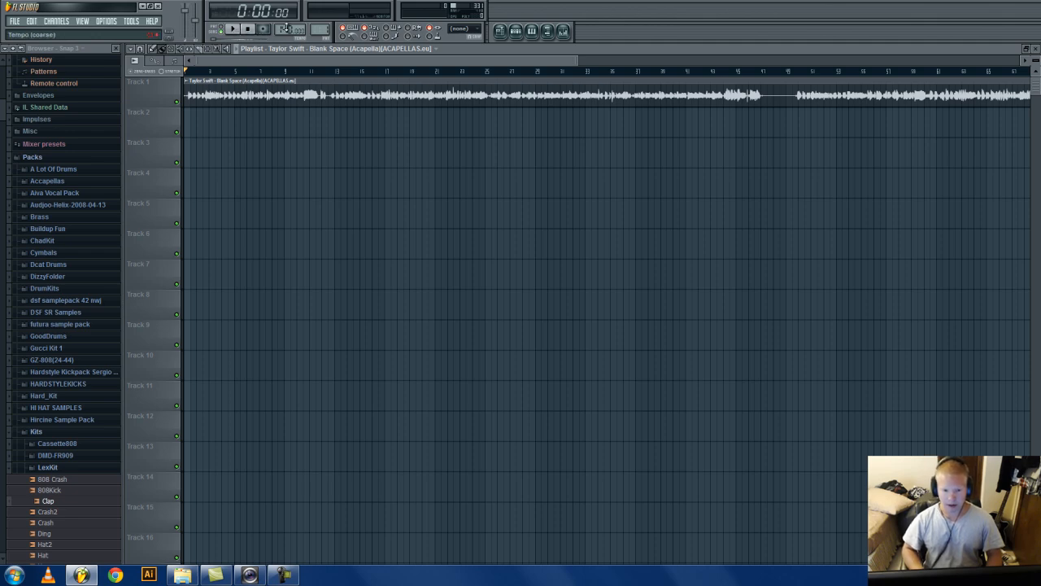
# Tap tempo along with the playing acapella until it settles near 99 BPM.
pyautogui.rightClick(289, 34)
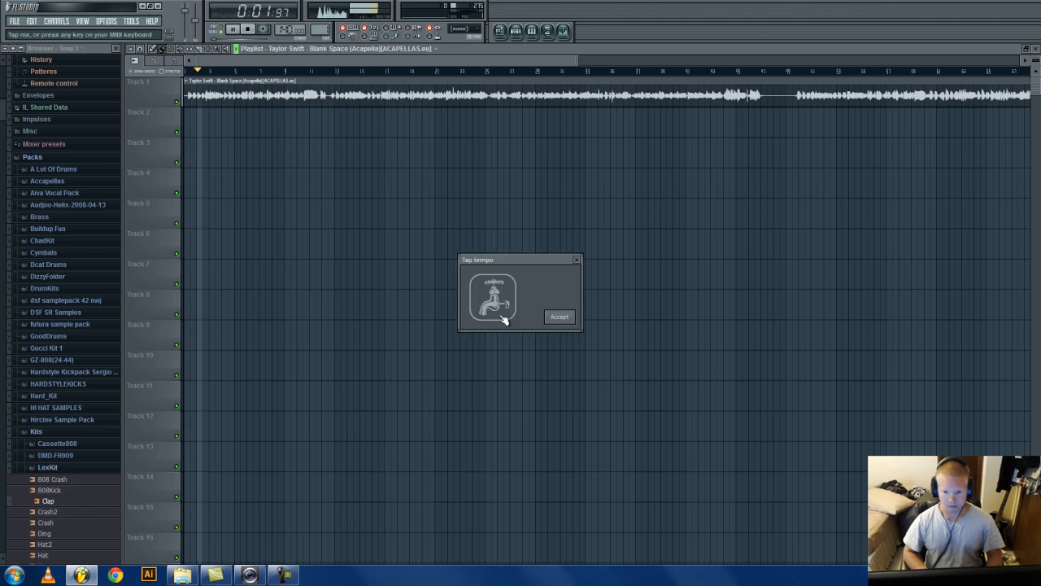
pyautogui.click(493, 297)
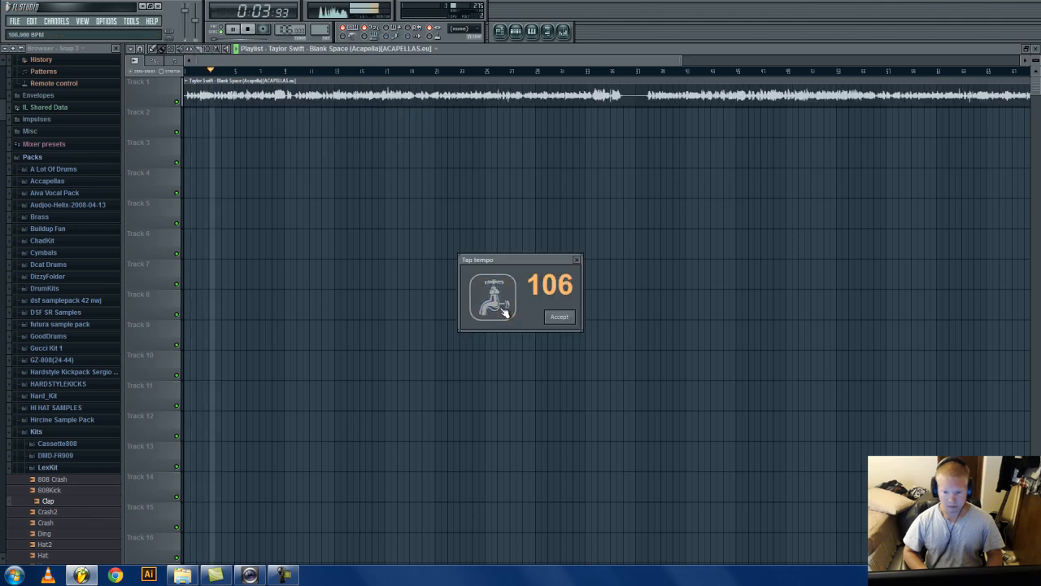
pyautogui.click(492, 297)
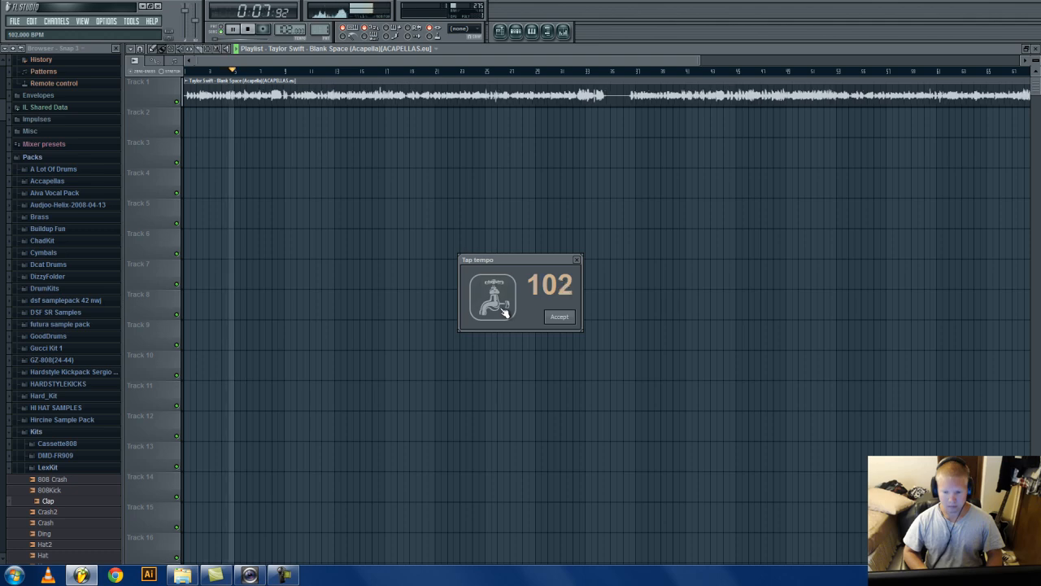
pyautogui.click(492, 295)
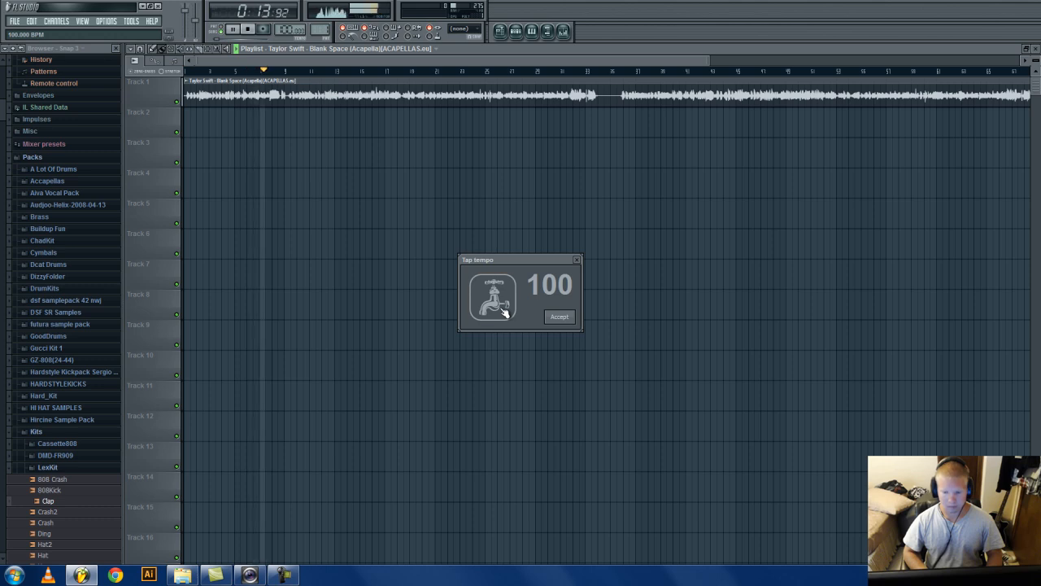
pyautogui.click(493, 296)
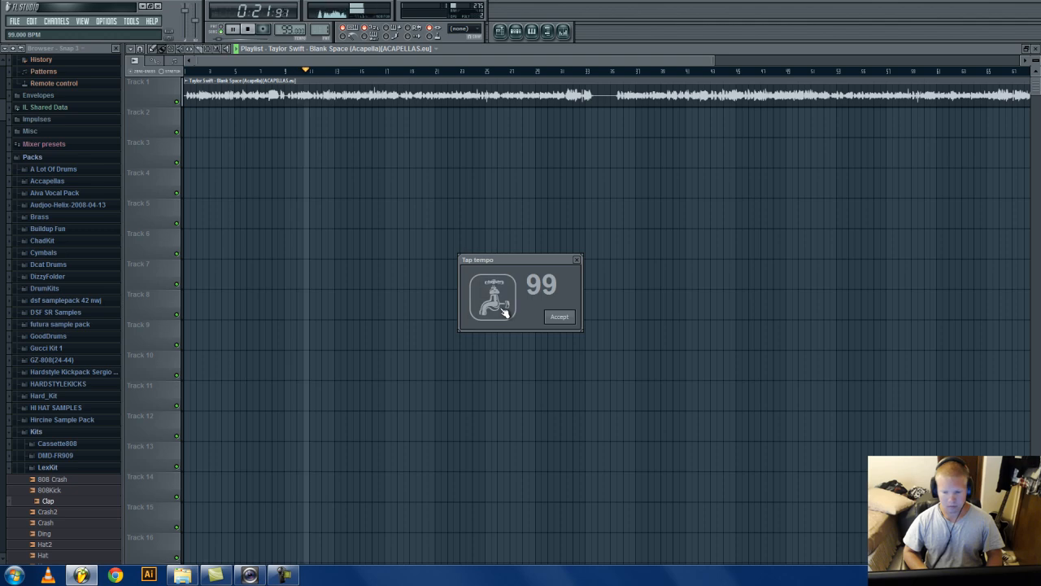
pyautogui.click(493, 296)
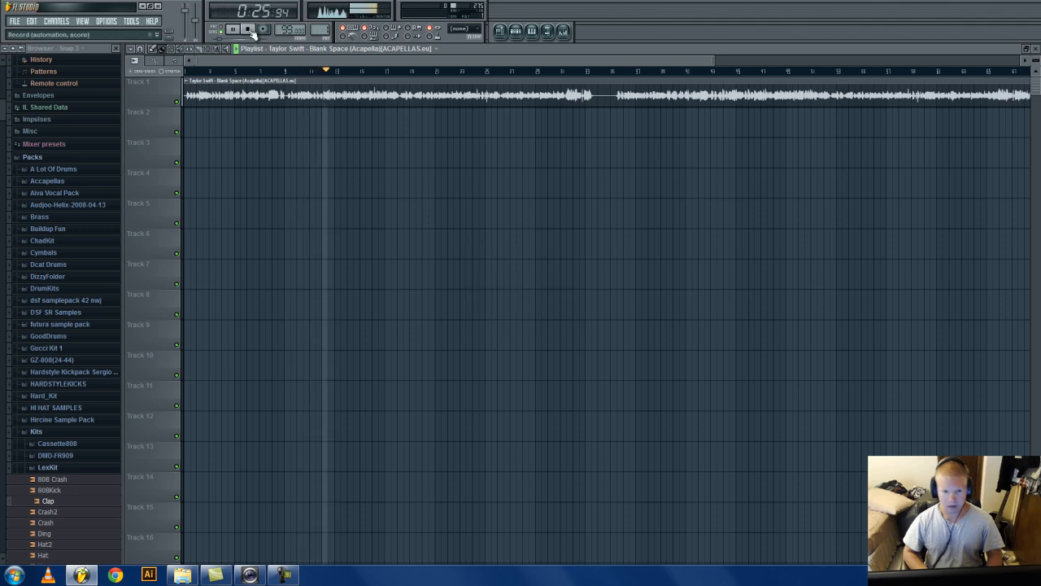
# Enable the metronome and play the acapella against the grid, then stop.
pyautogui.click(247, 30)
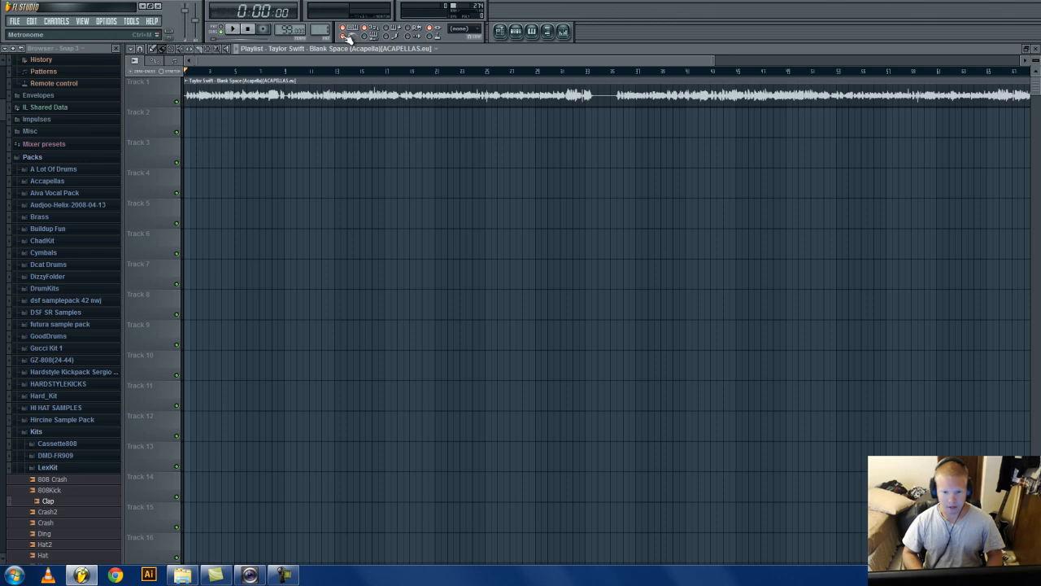
pyautogui.click(236, 30)
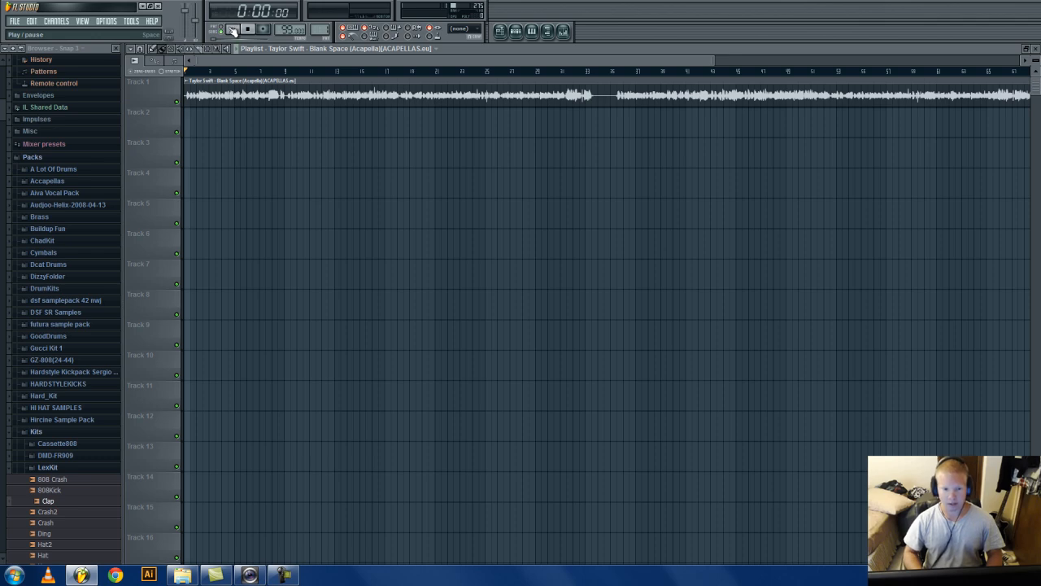
pyautogui.click(233, 29)
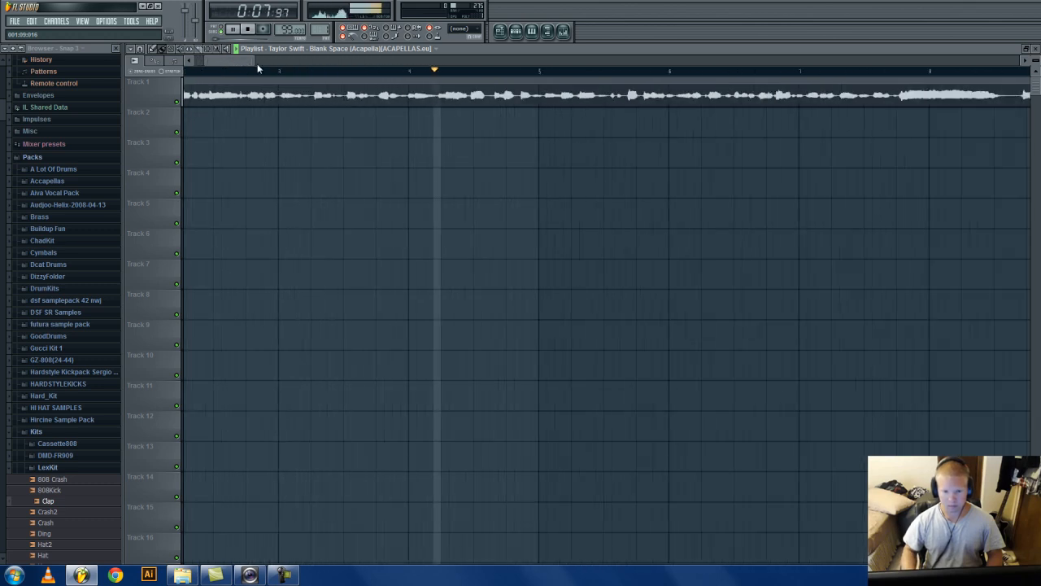
pyautogui.click(233, 29)
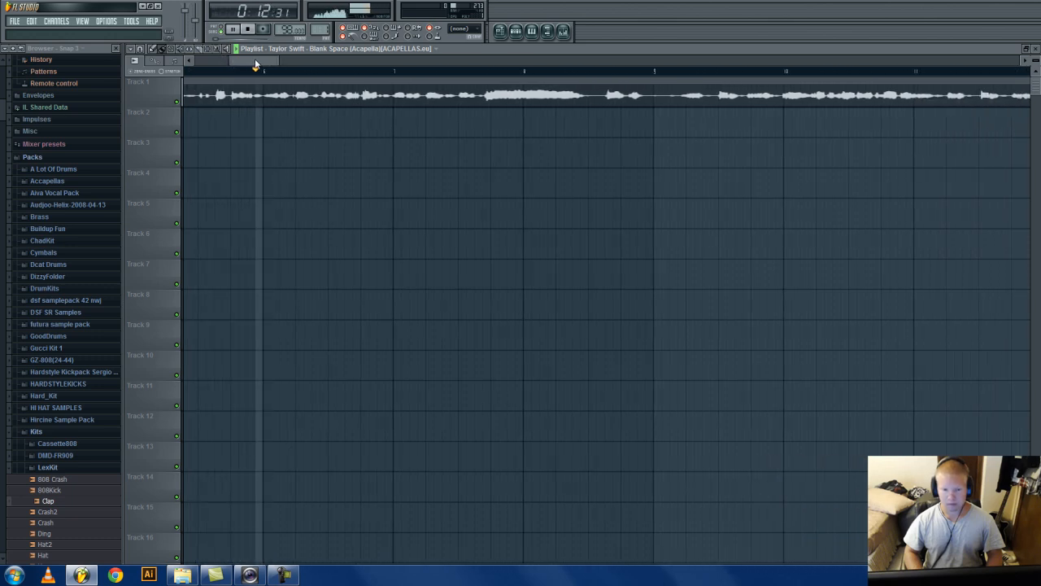
pyautogui.click(246, 28)
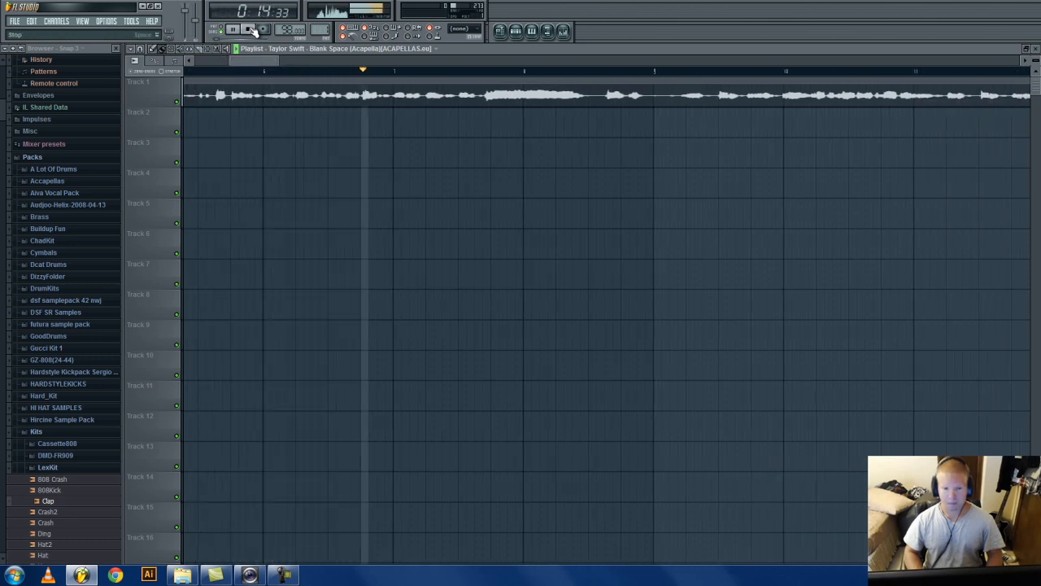
pyautogui.click(232, 28)
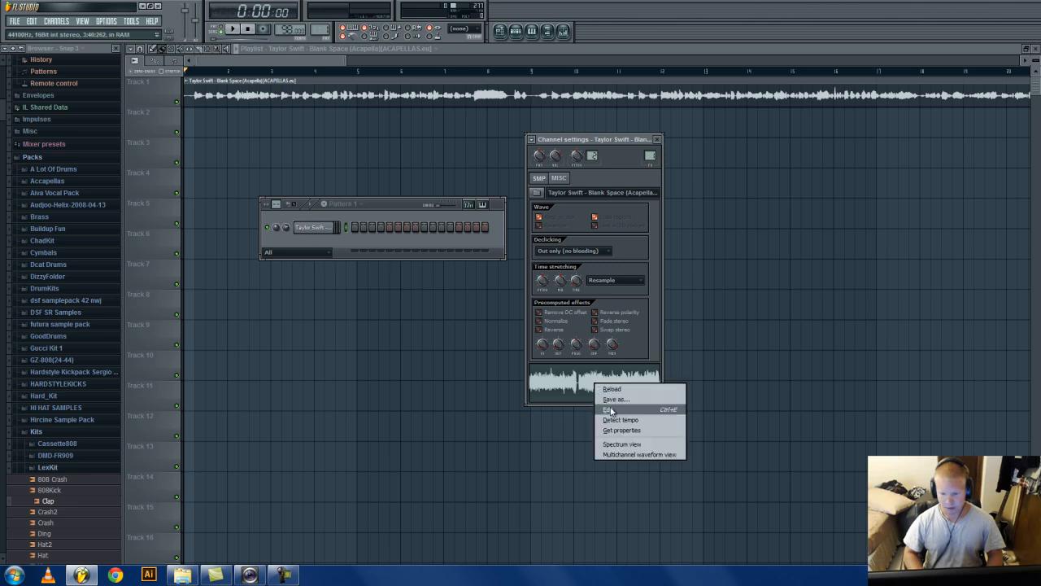
# Set the acapella's sample tempo to 98 BPM through Edison.
pyautogui.click(612, 409)
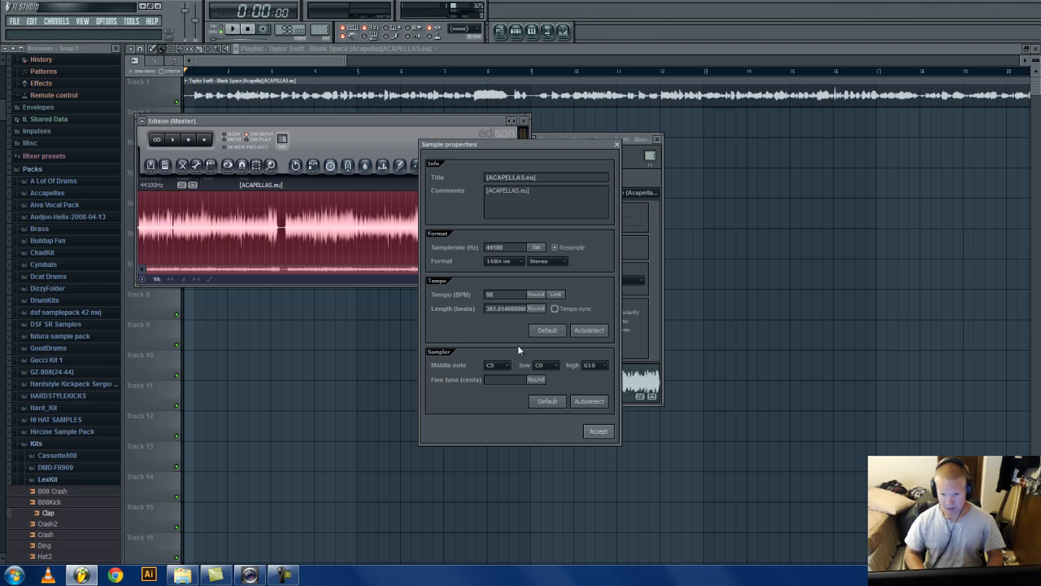
pyautogui.click(598, 431)
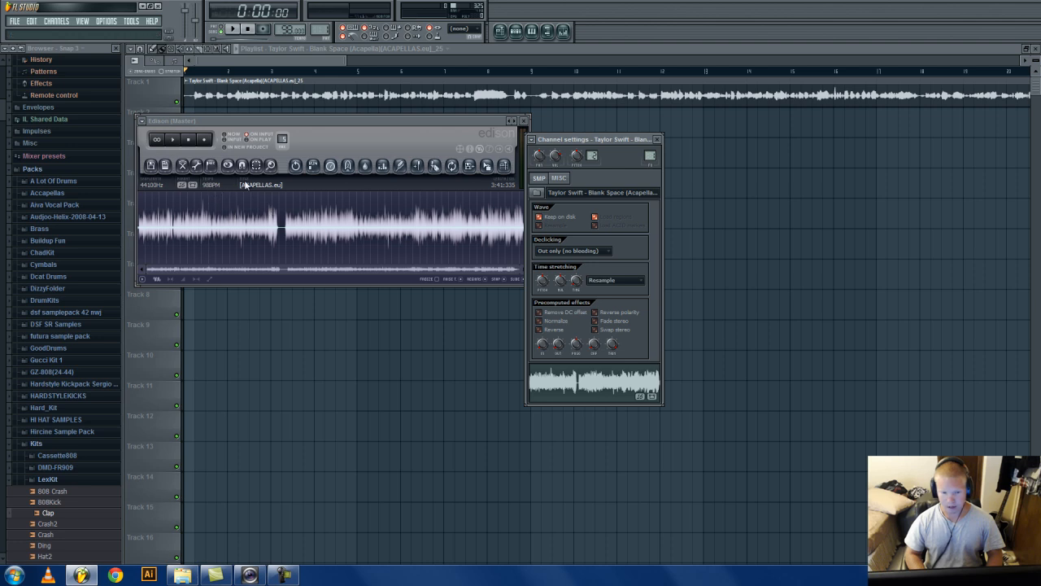
pyautogui.click(524, 121)
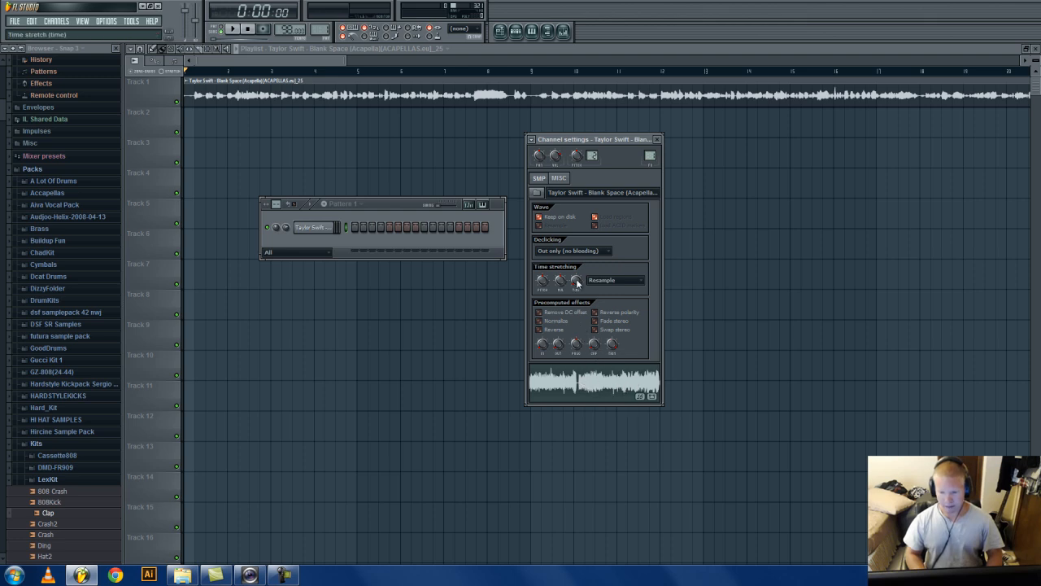
# Auto-detect the time-stretch length, then briefly play and stop the vocal.
pyautogui.click(614, 280)
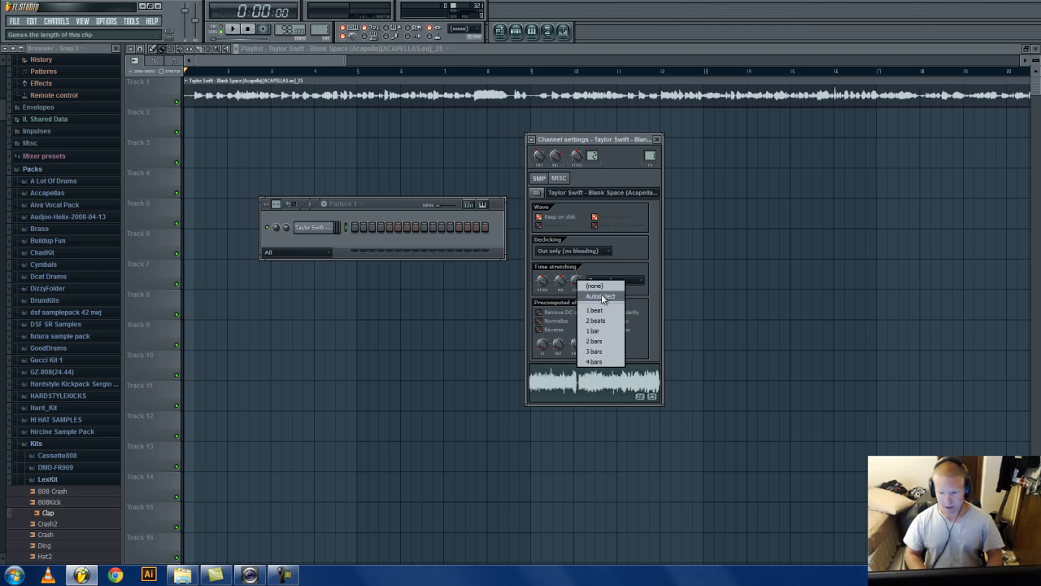
pyautogui.click(614, 279)
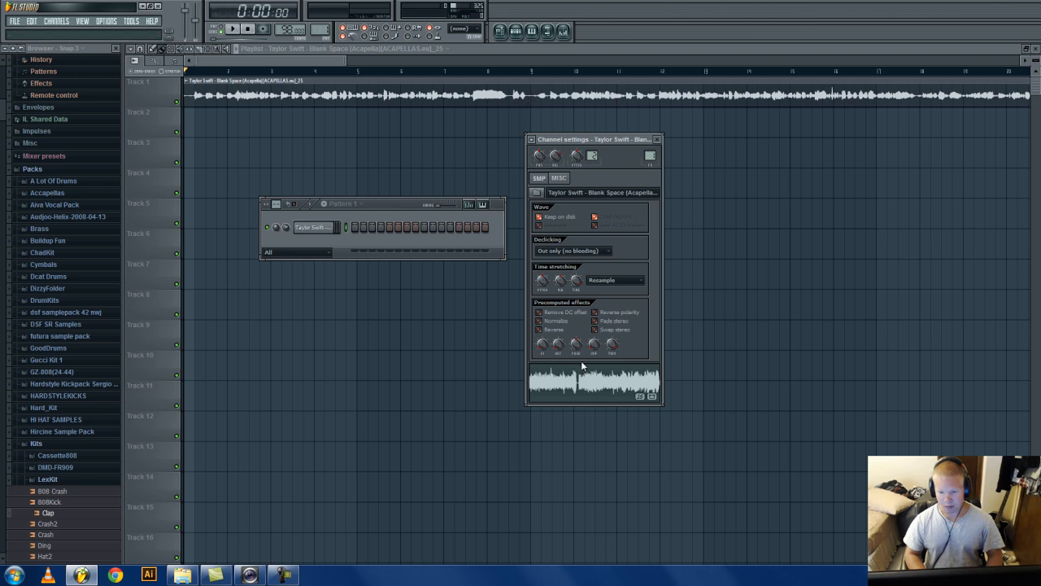
pyautogui.click(235, 30)
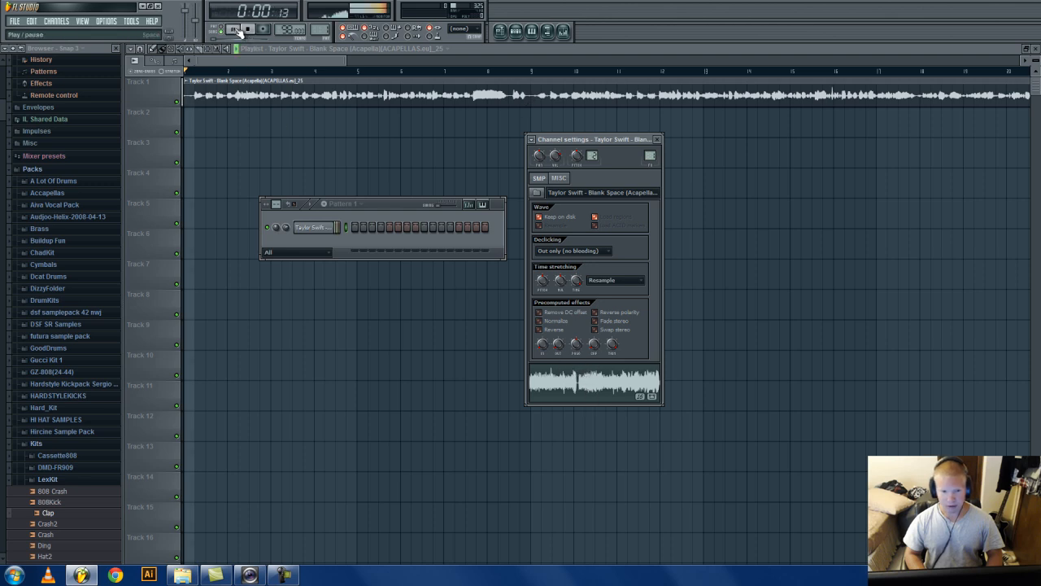
pyautogui.click(236, 31)
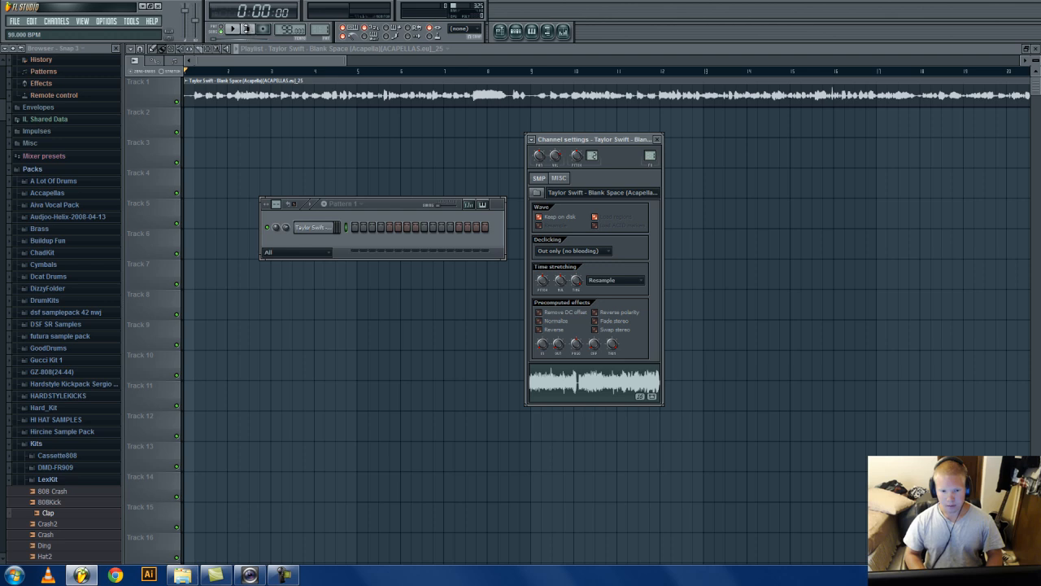
# Choose Pro default stretching, set tempo to 128 BPM, and confirm restretching all channels.
pyautogui.click(614, 280)
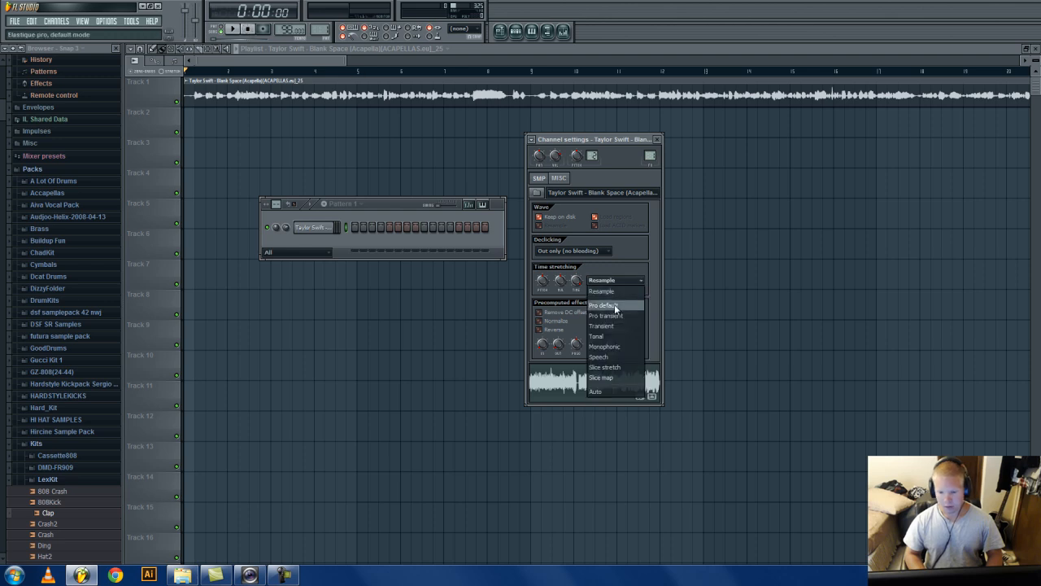
pyautogui.click(605, 304)
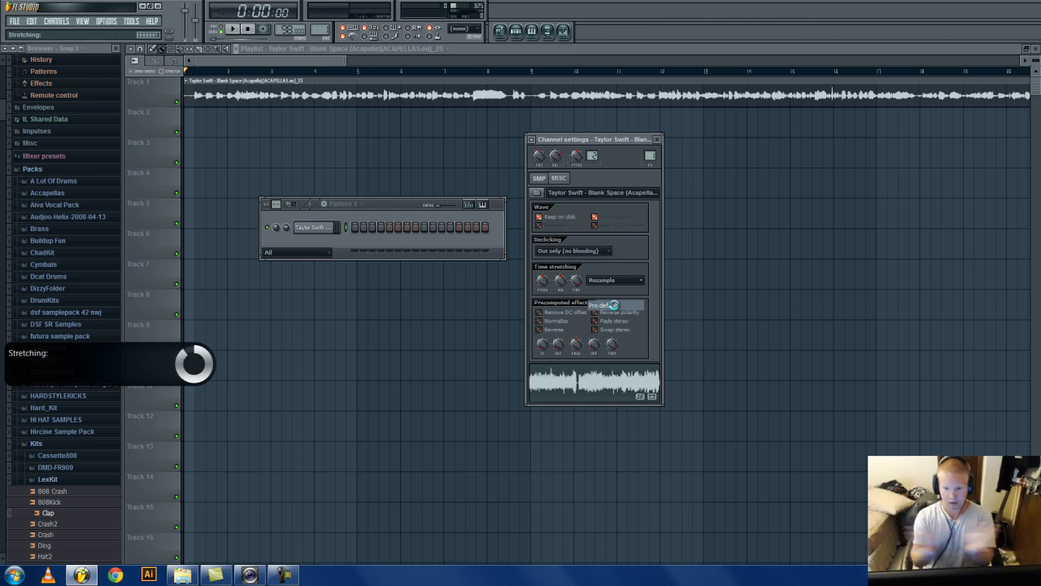
pyautogui.click(616, 279)
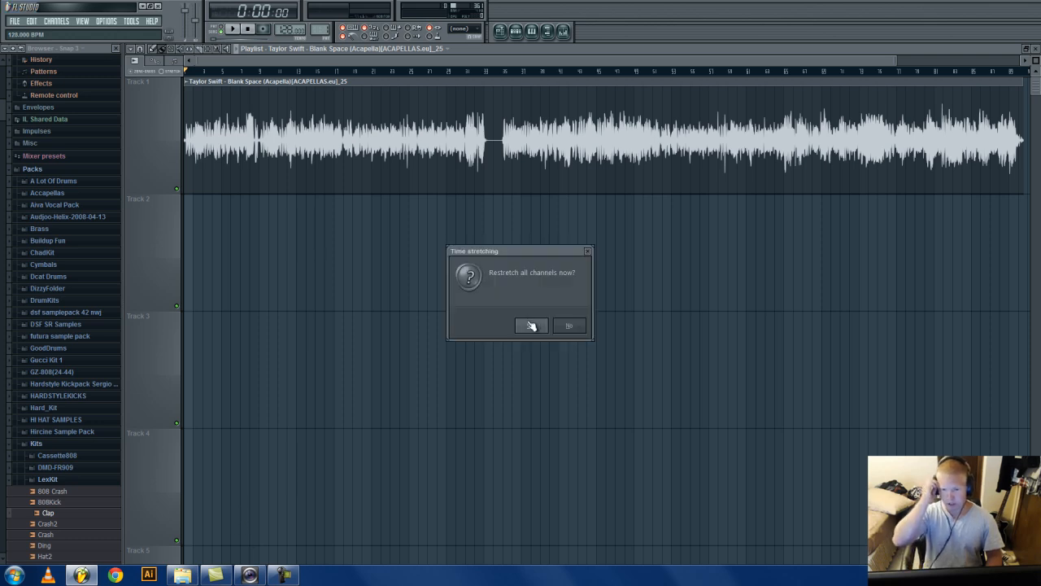
pyautogui.click(530, 325)
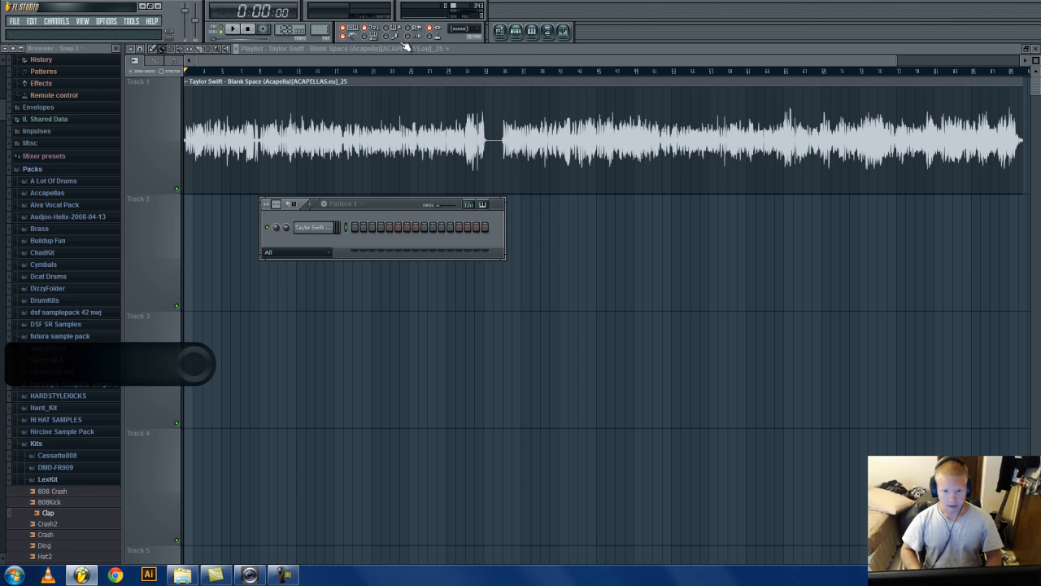
# Play the restretched 128 BPM acapella briefly, then stop.
pyautogui.click(248, 29)
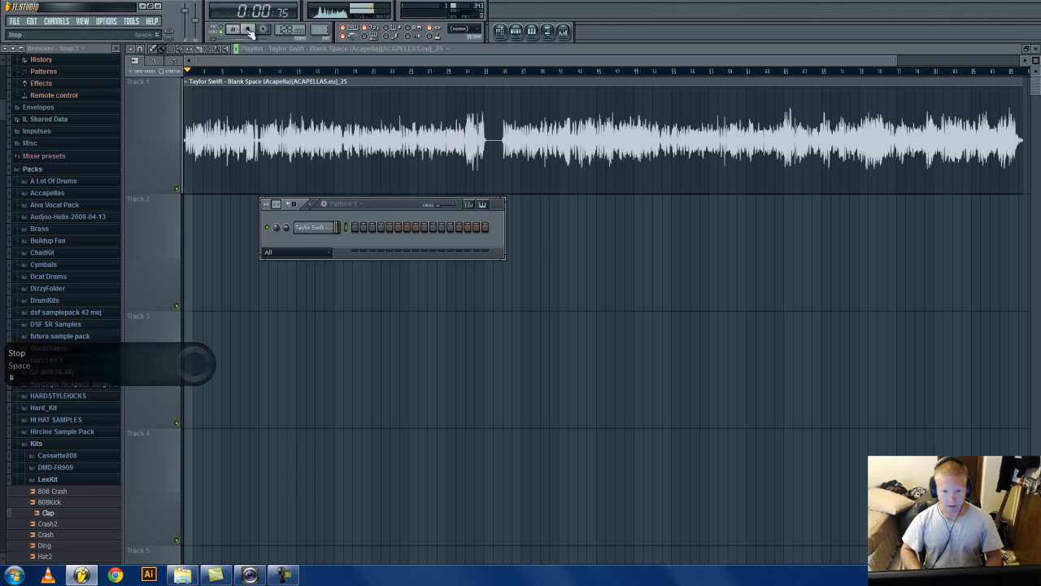
pyautogui.click(234, 30)
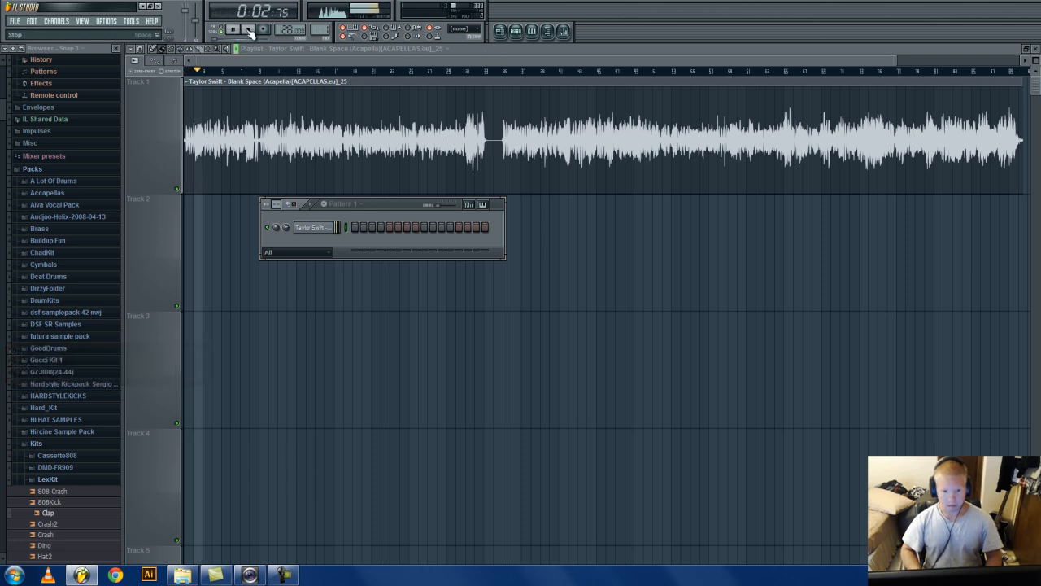
pyautogui.click(231, 29)
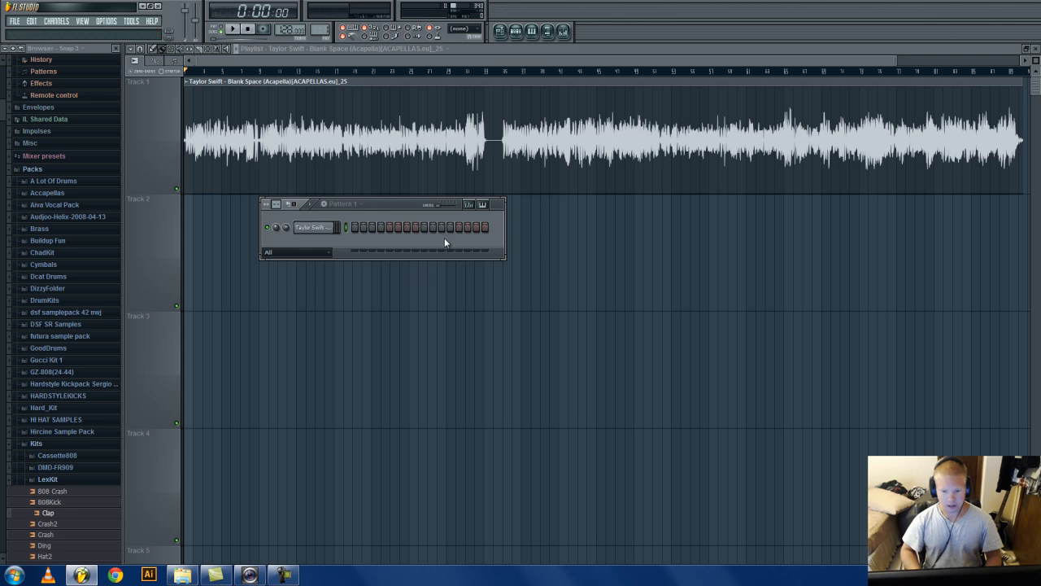
# Reopen the acapella's channel settings showing Pro default, and audition it again.
pyautogui.click(313, 227)
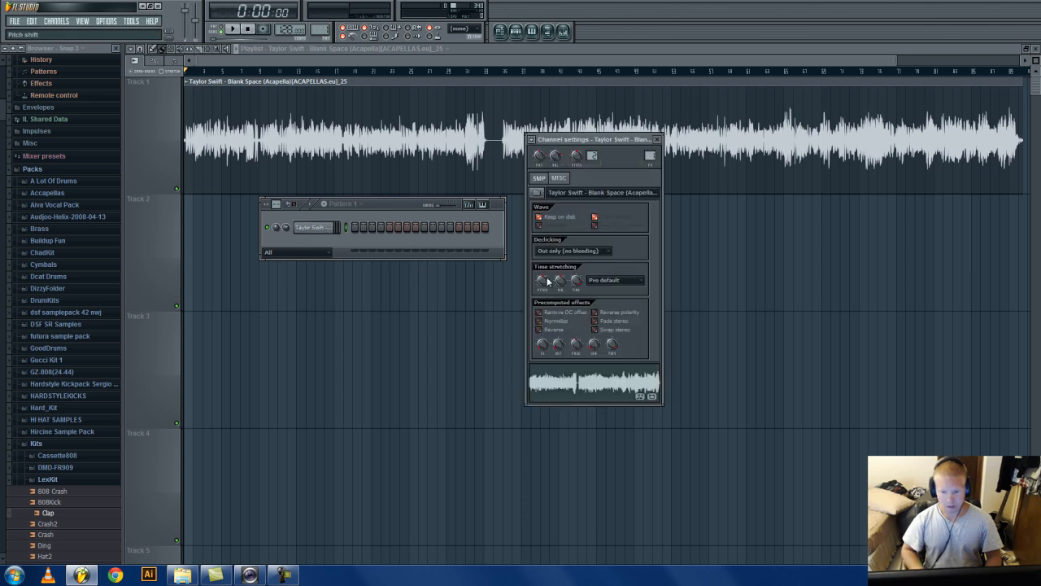
pyautogui.moveTo(543, 279); pyautogui.dragTo(543, 271)
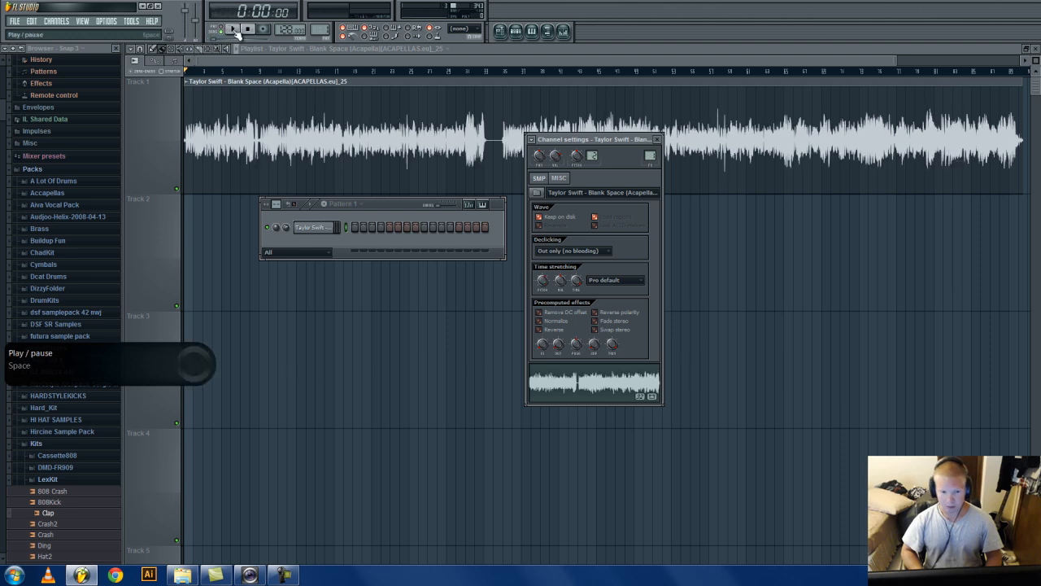
pyautogui.click(234, 29)
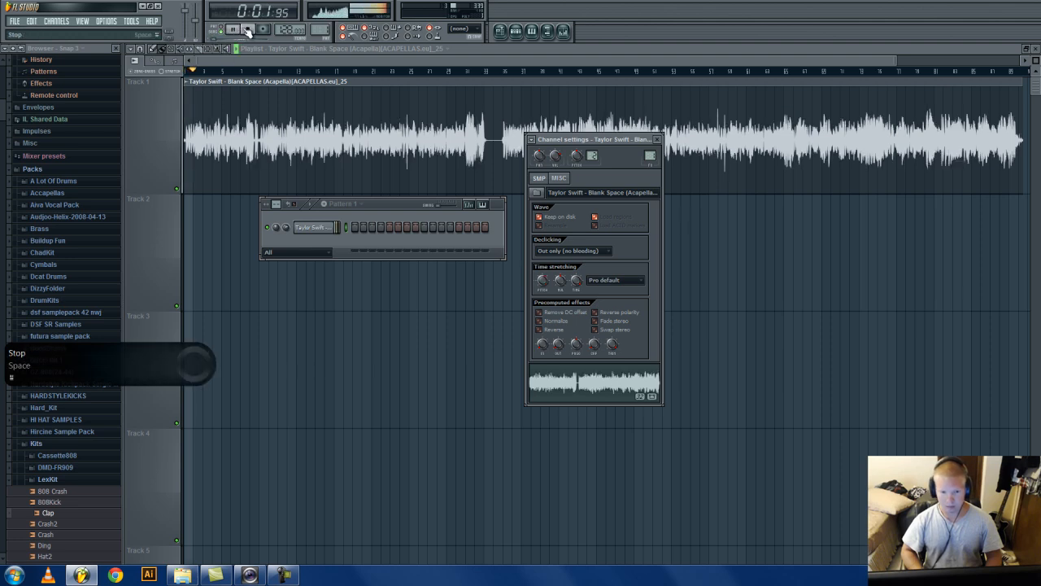
pyautogui.click(248, 30)
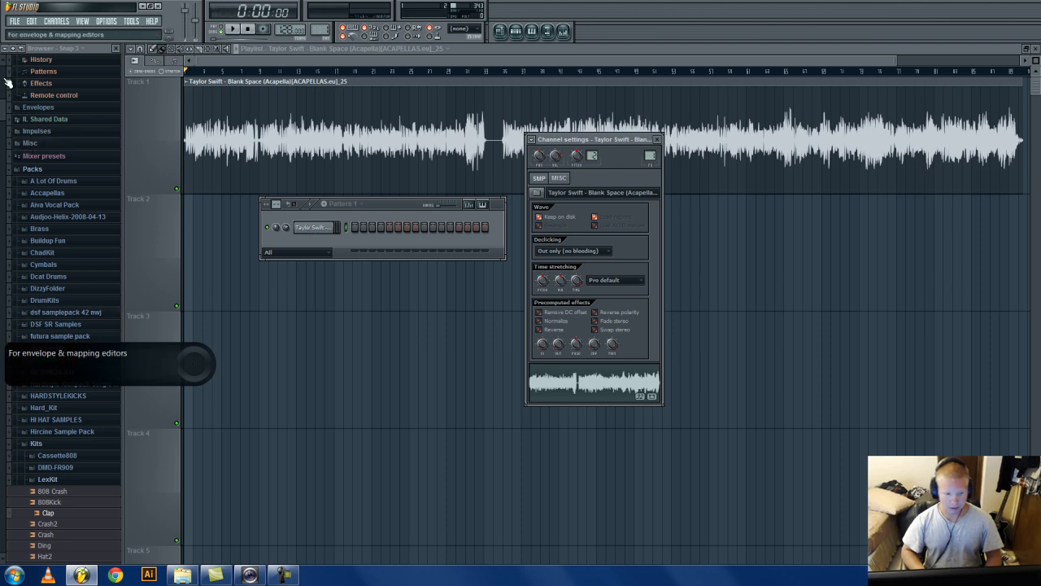
# Start a new project, show the mixer, and open BBlood Remix2.flp from recent projects.
pyautogui.click(13, 21)
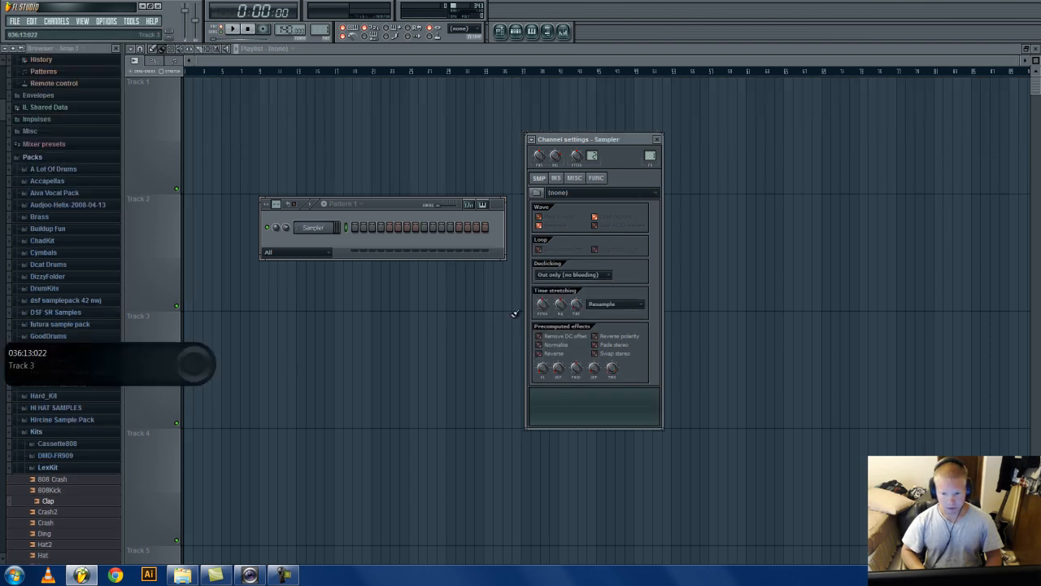
pyautogui.click(546, 30)
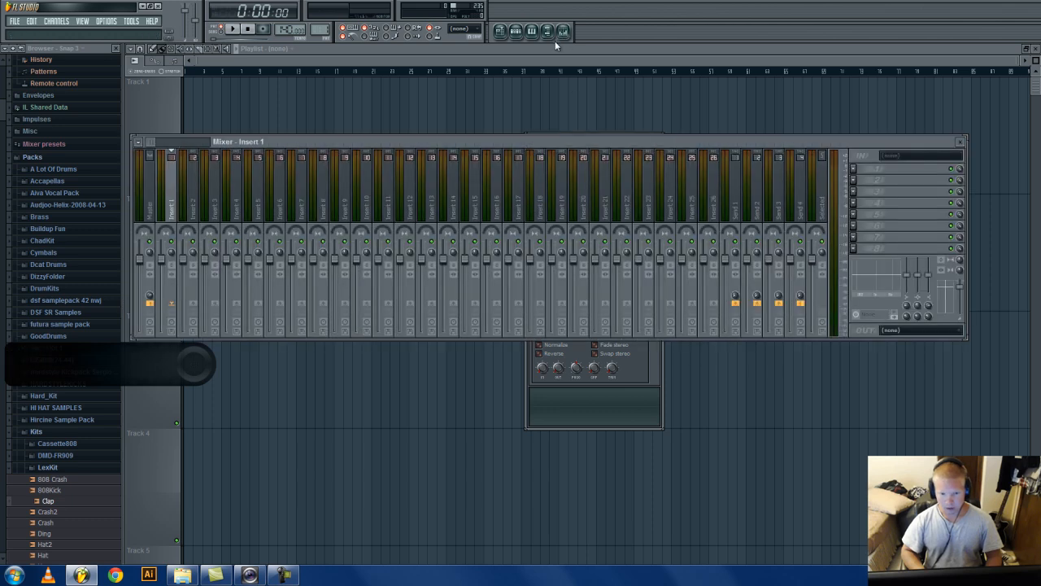
pyautogui.click(14, 21)
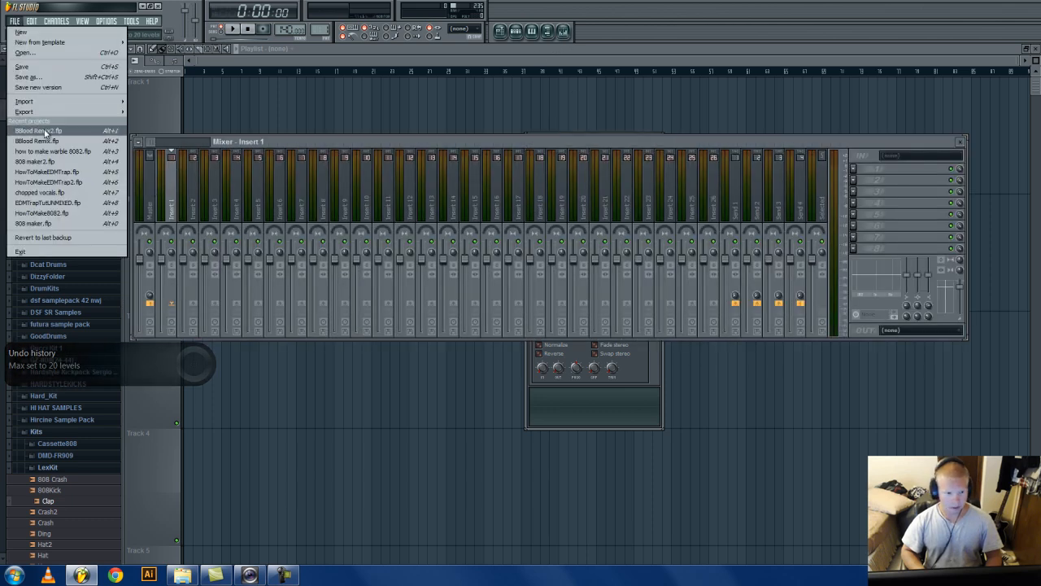
pyautogui.click(37, 130)
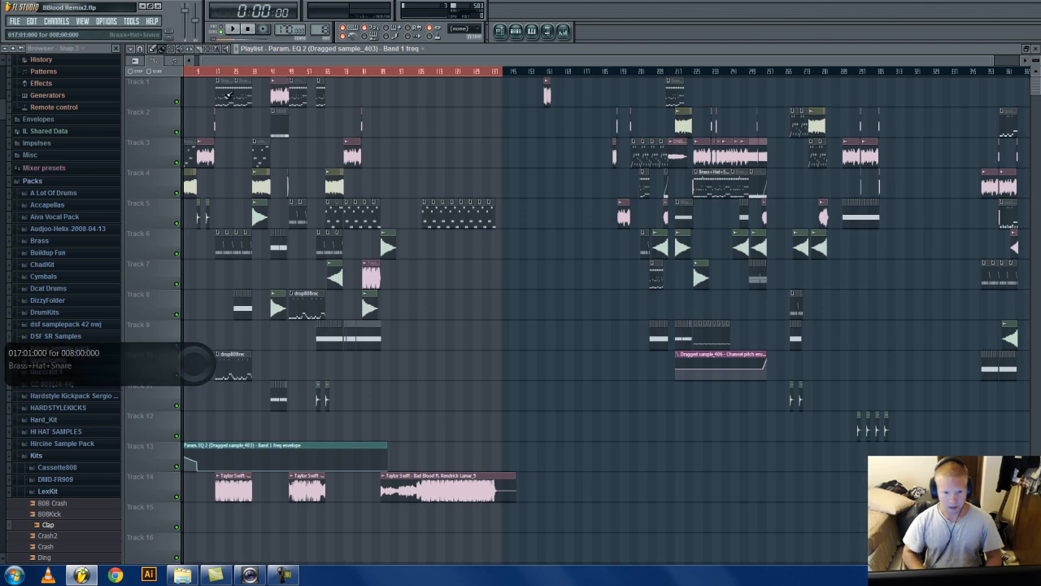
# Double-click the Taylor Swift vocal clip on Track 14 to reach its EQ insert.
pyautogui.doubleClick(234, 488)
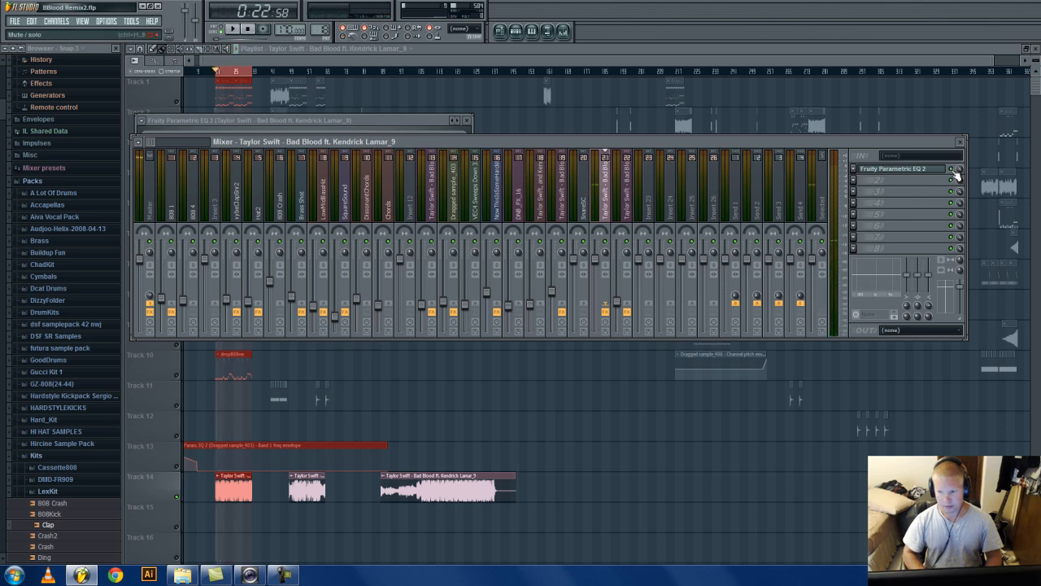
# Open the Fruity Parametric EQ 2 plugin window from the vocal insert's slot.
pyautogui.click(954, 174)
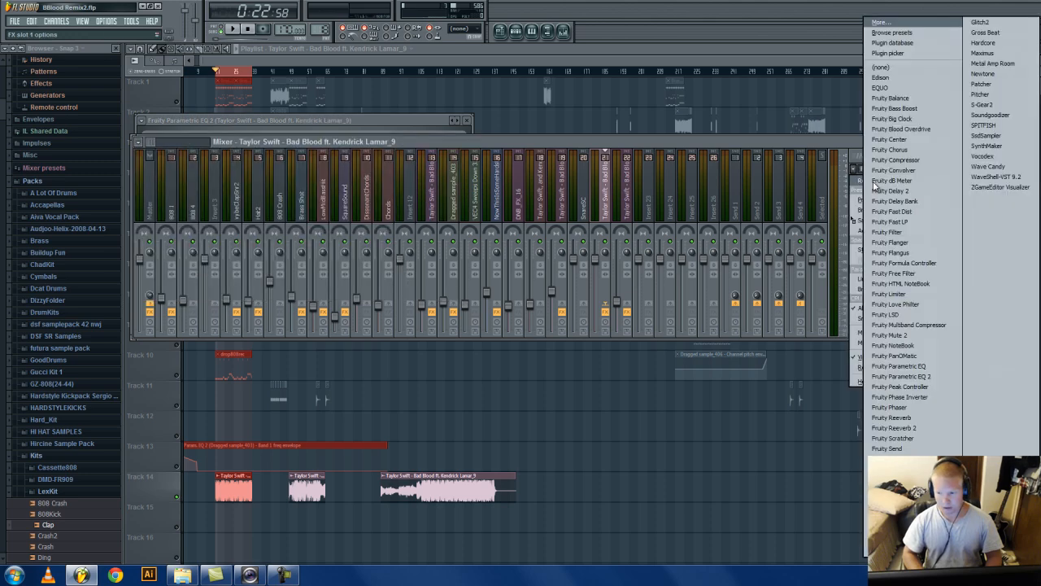
pyautogui.click(902, 376)
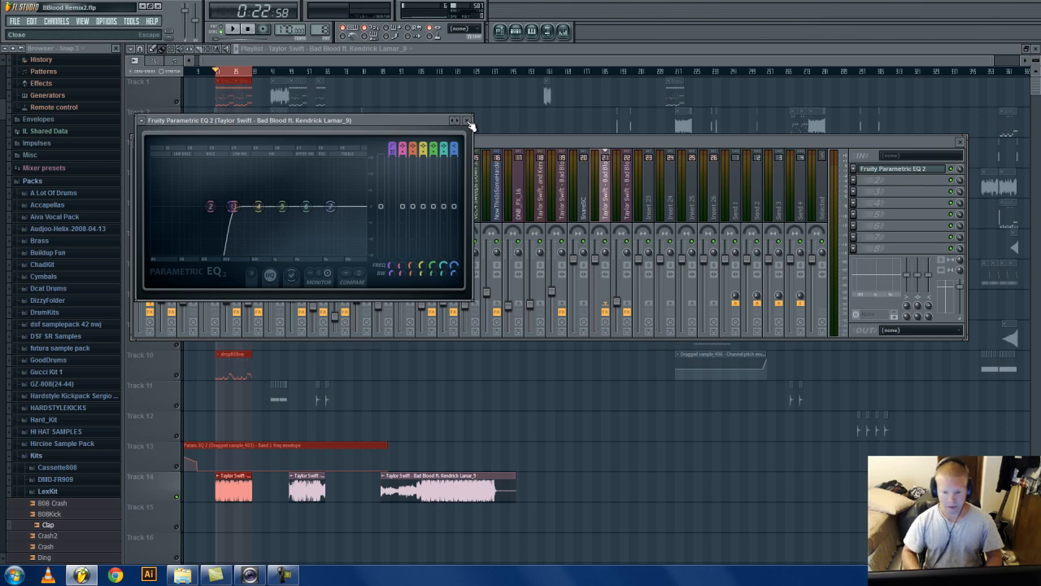
# Close the EQ and Mixer, then play the BBlood Remix2 opening section and stop.
pyautogui.moveTo(330, 206); pyautogui.dragTo(329, 206)
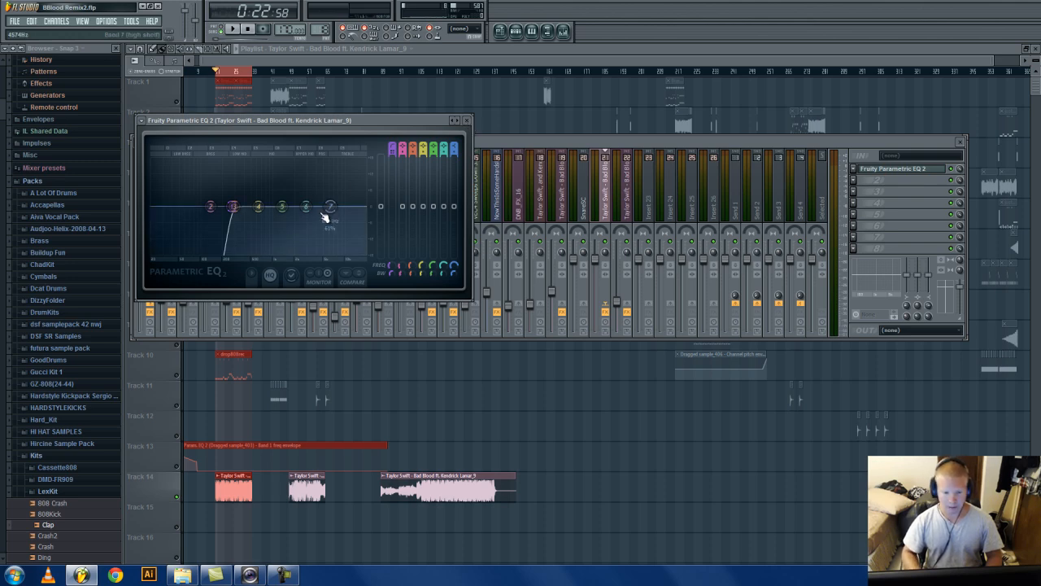
pyautogui.moveTo(330, 207); pyautogui.dragTo(307, 210)
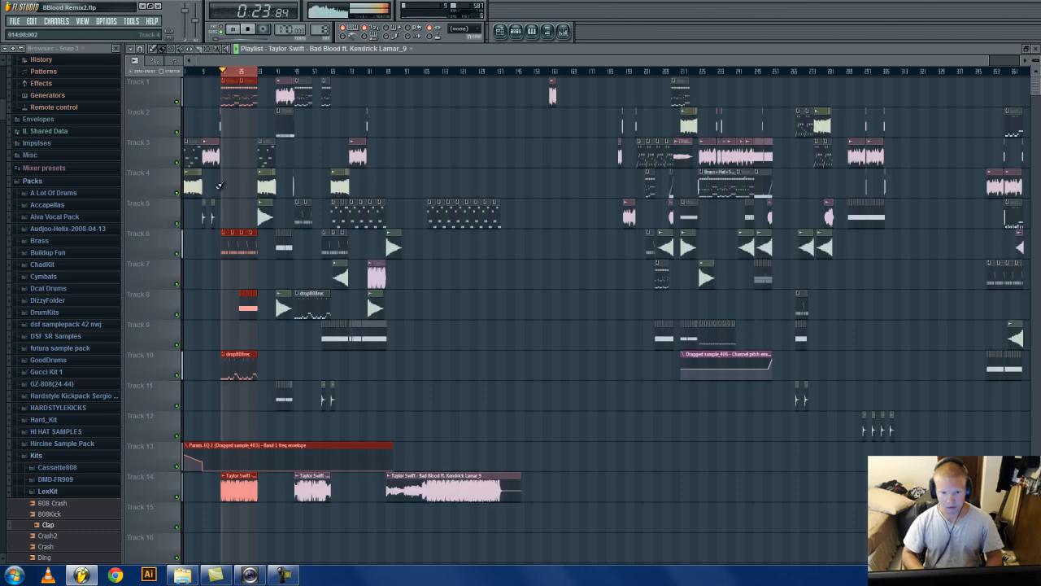
pyautogui.click(233, 30)
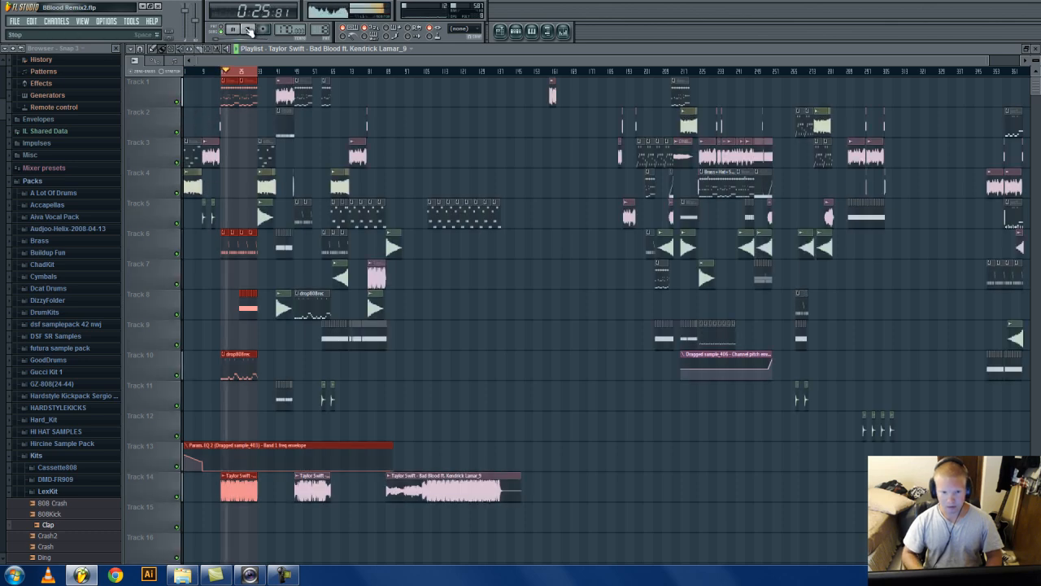